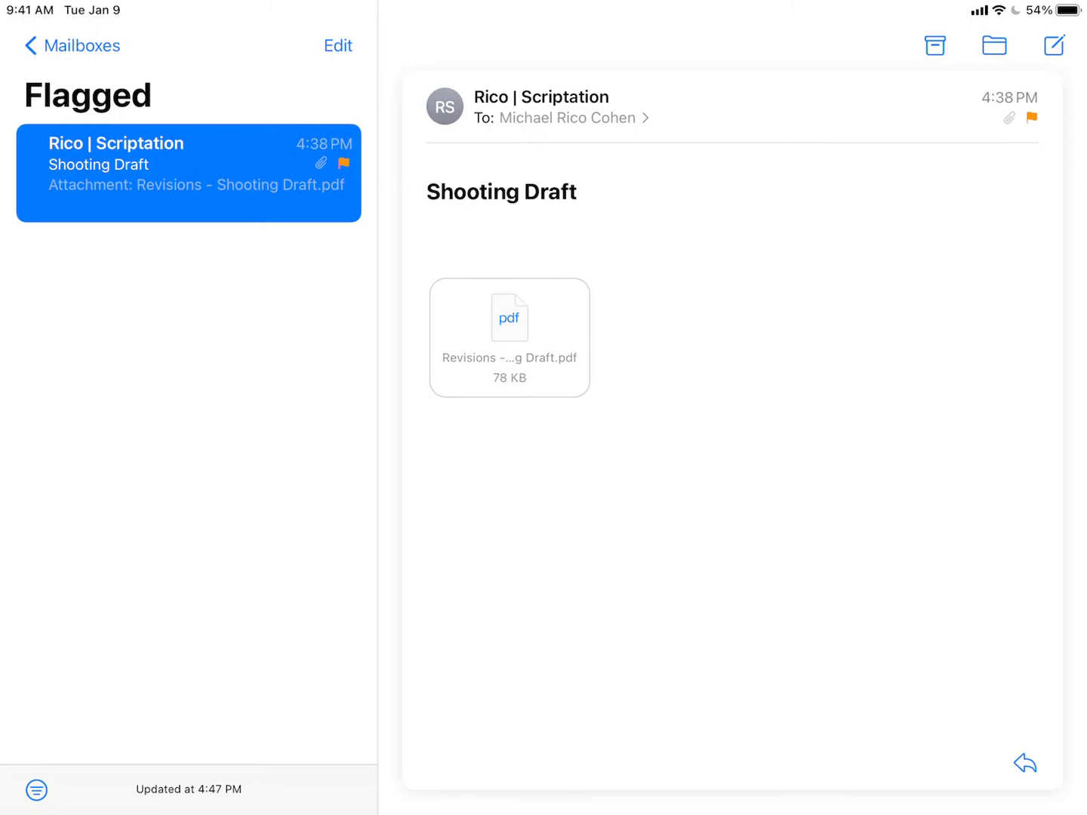
Step: Open the Revisions - Shooting Draft.pdf attachment from the flagged Shooting Draft email
left_click(524, 329)
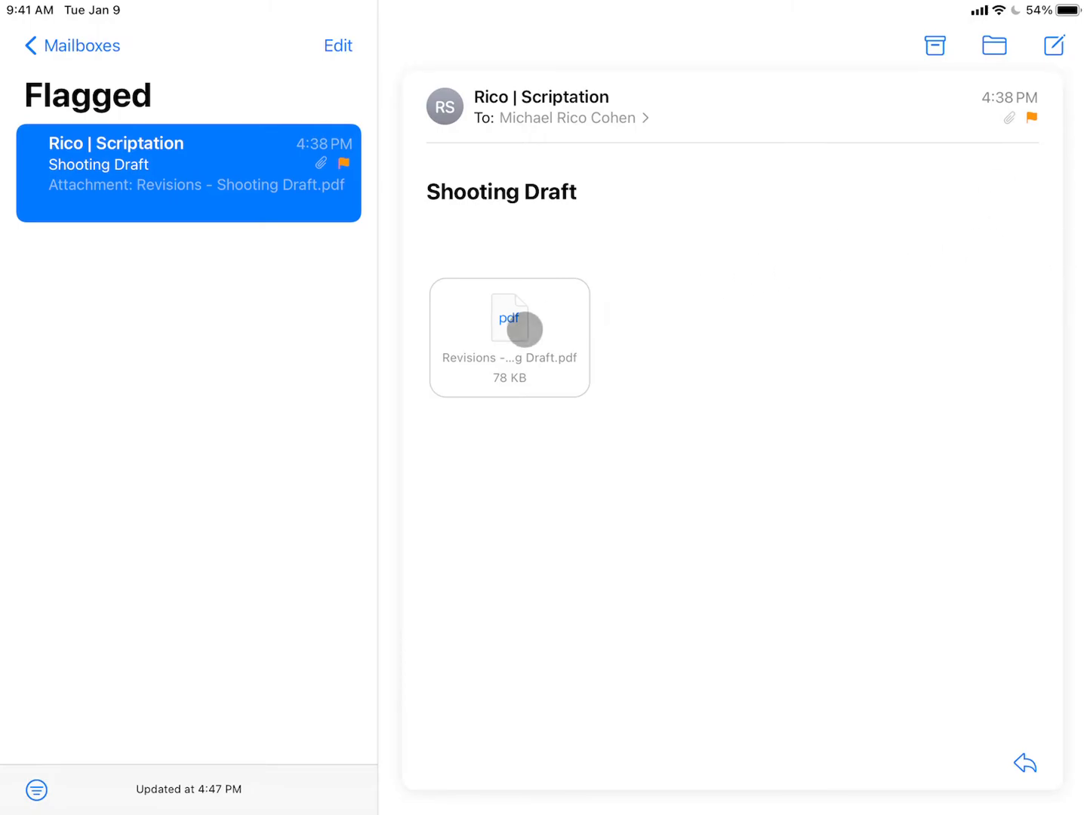
left_click(508, 337)
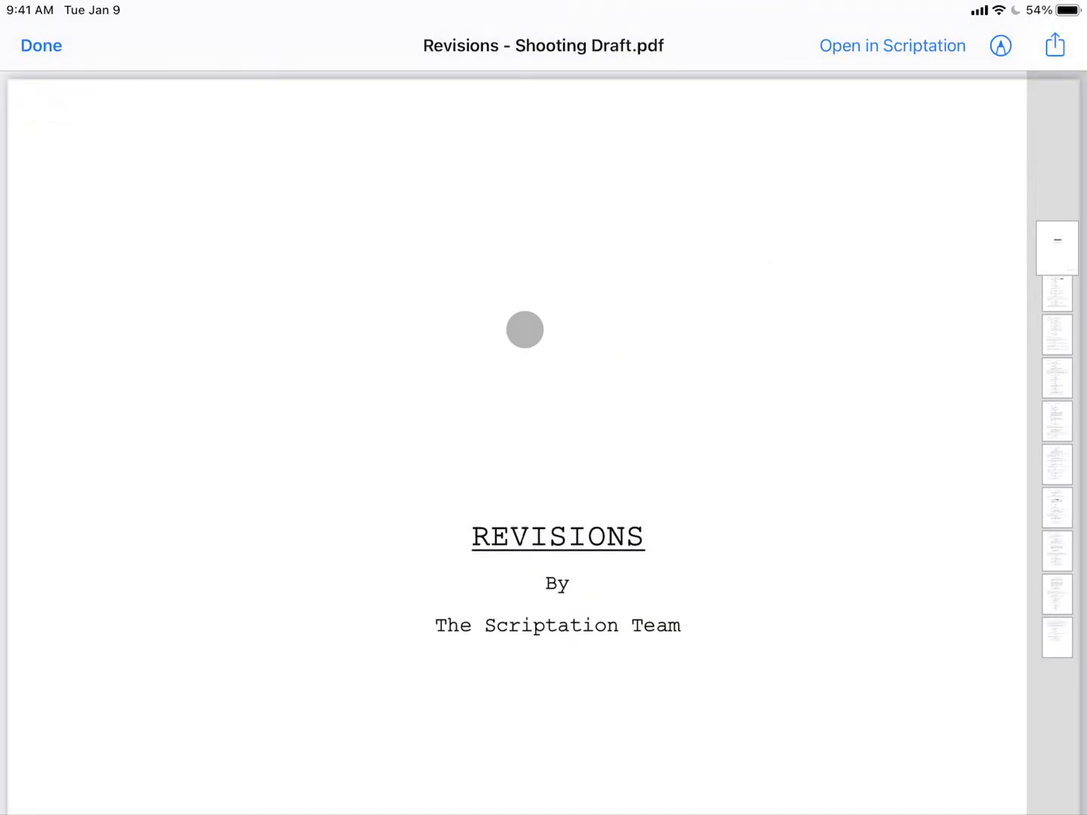
Step: Try Open in Scriptation, then bring up Mail's share sheet for the PDF
left_click(892, 45)
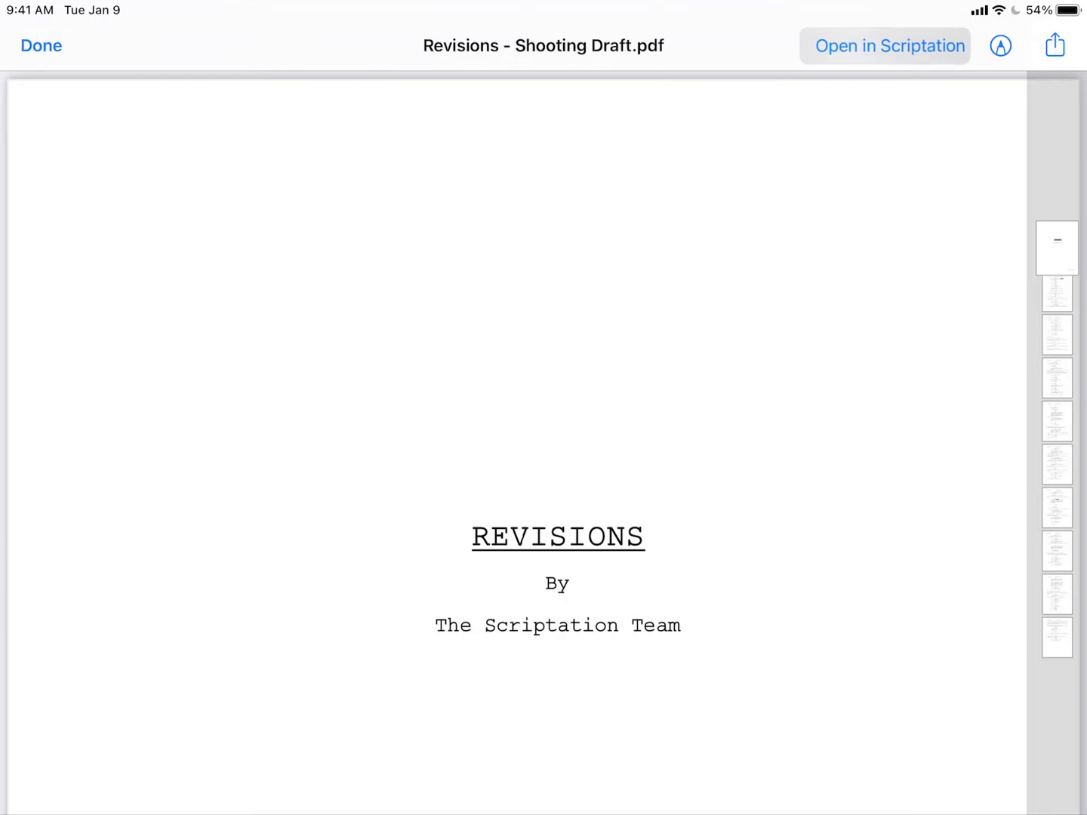
left_click(1055, 46)
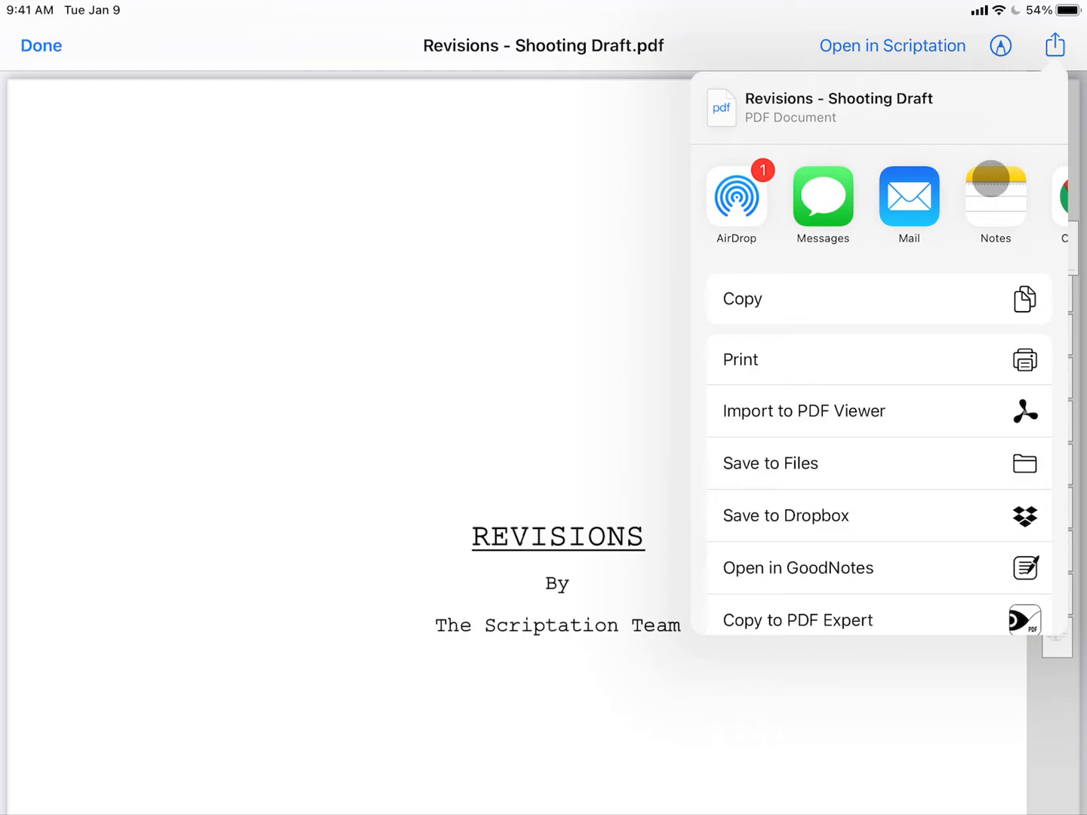
Step: Choose Scriptation from the share sheet's app row to send the PDF over
scroll("left", 3)
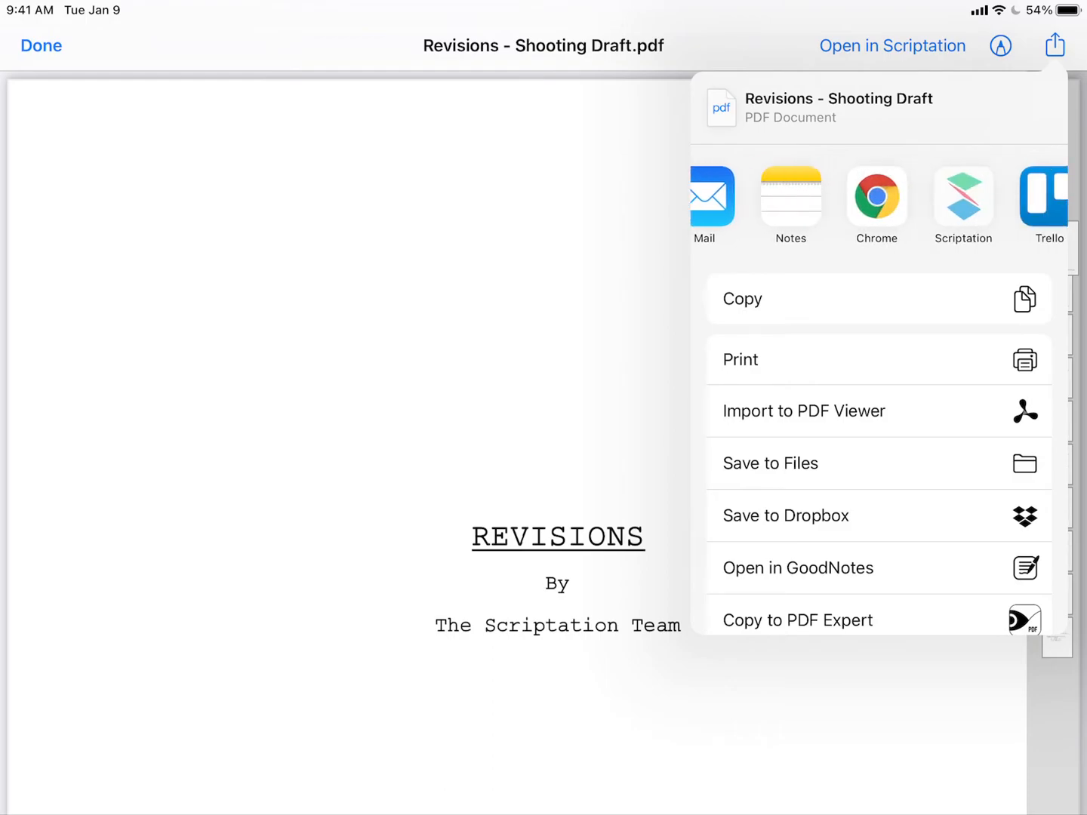
scroll("left", 3)
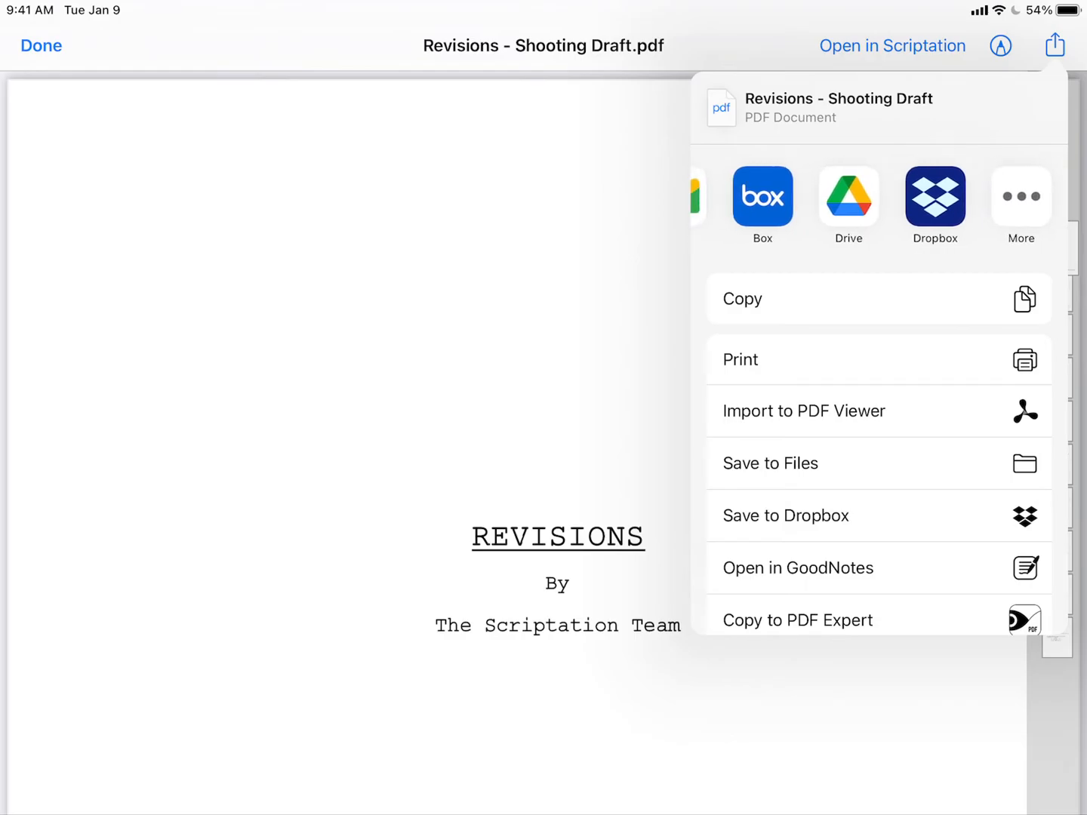
left_click(1020, 197)
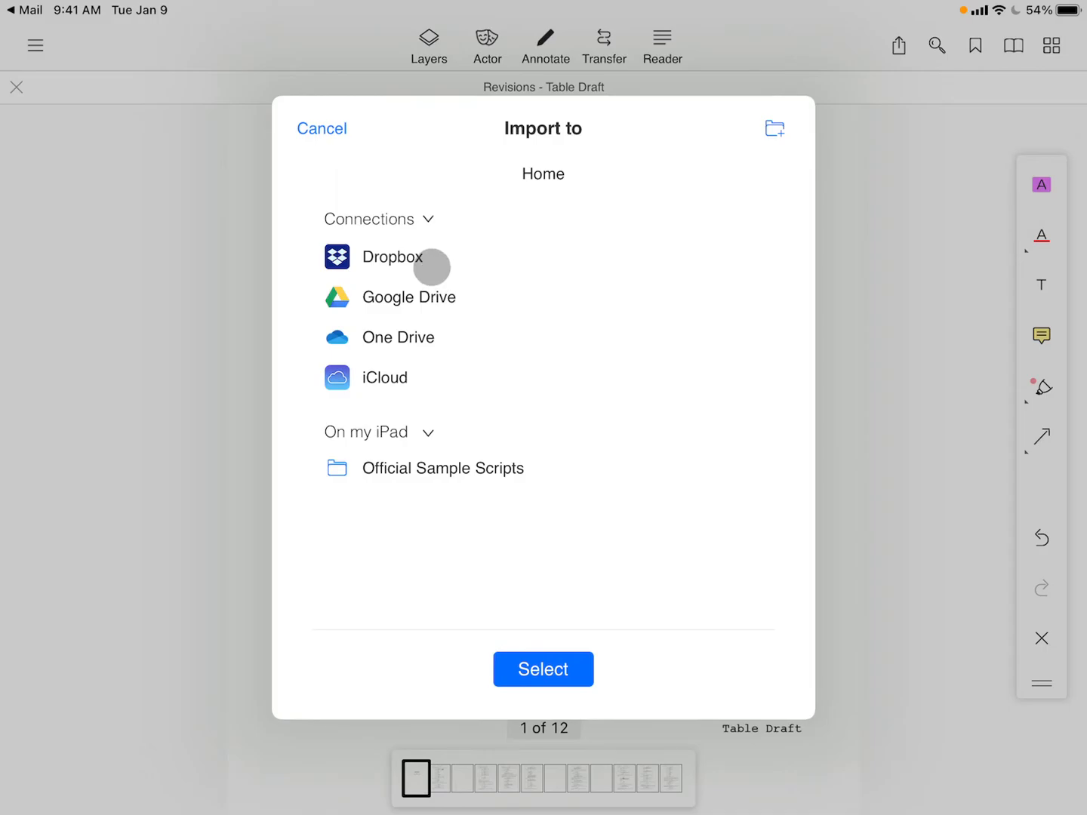
Step: Browse into Dropbox in the Import to dialog, then return to the Home location
left_click(391, 256)
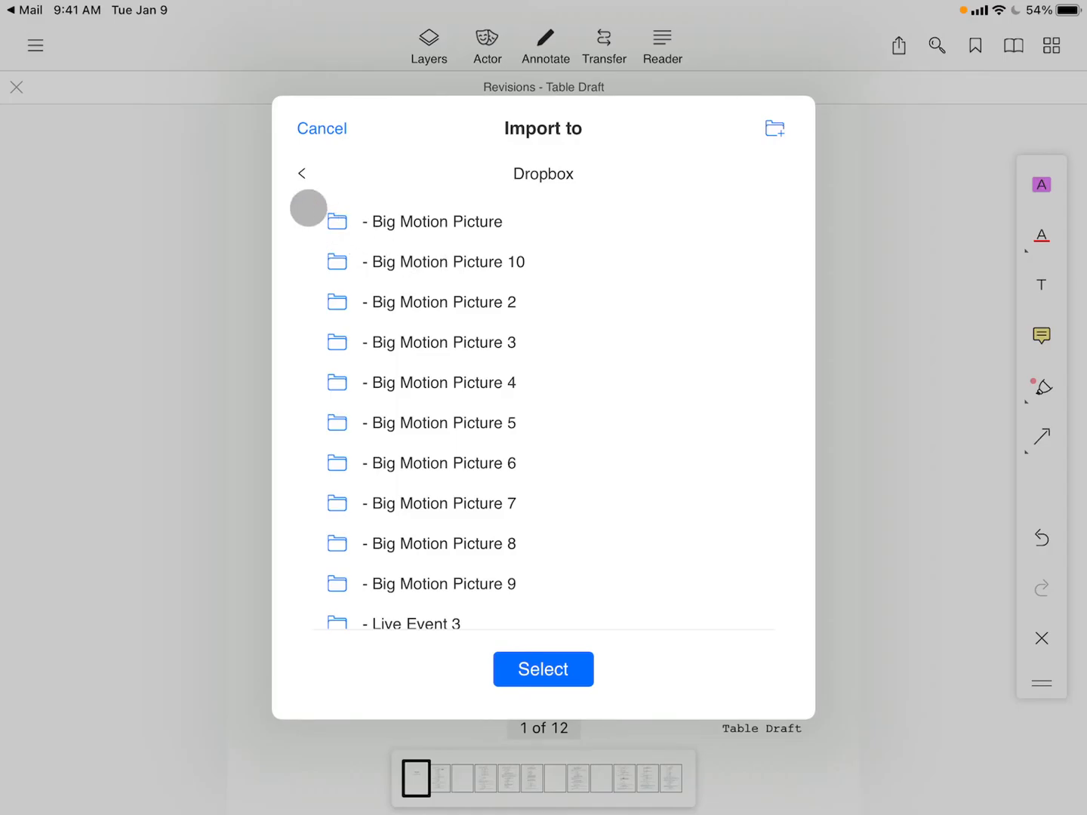
left_click(302, 172)
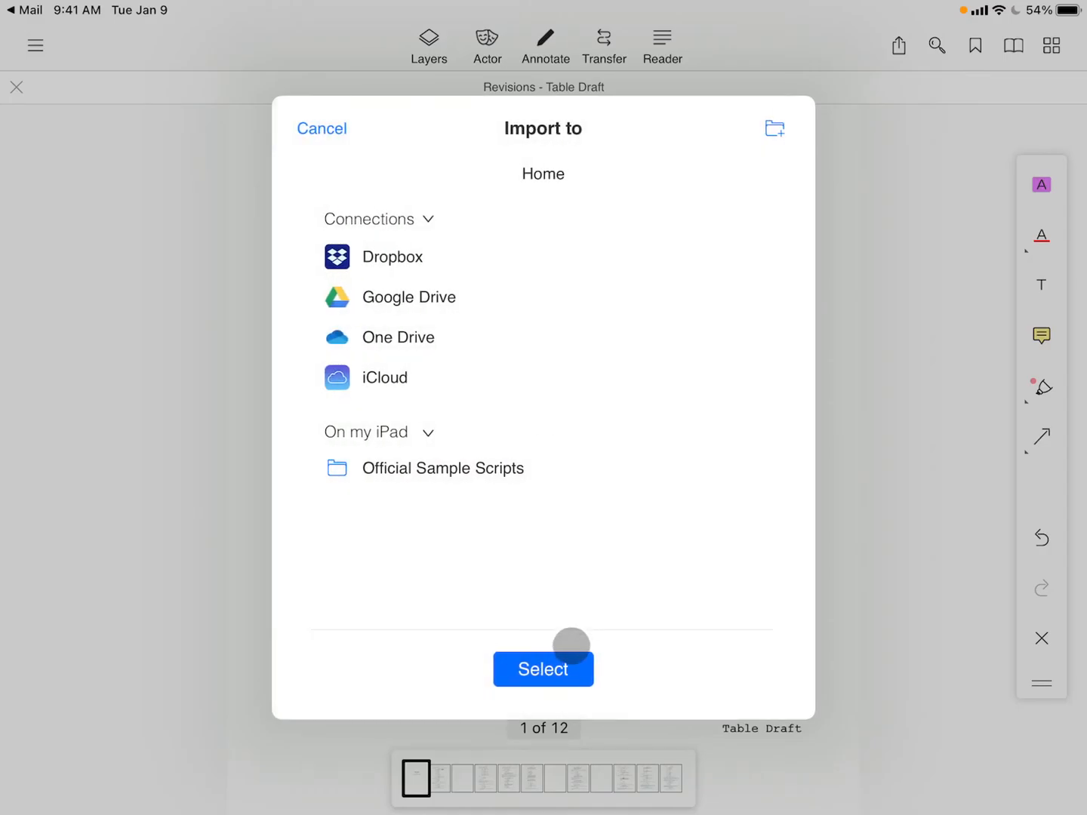